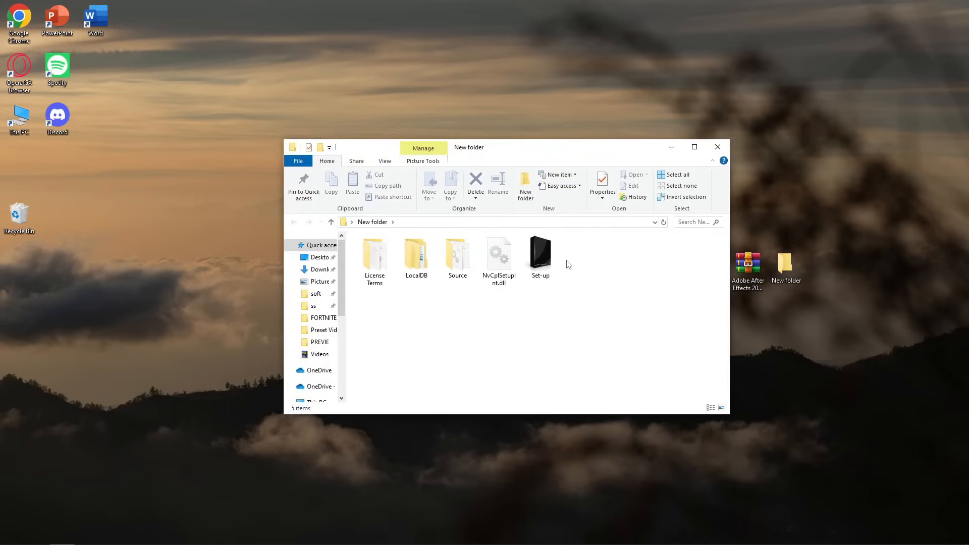
# - Select the Set-up application in the extracted New folder
pyautogui.doubleClick(540, 252)
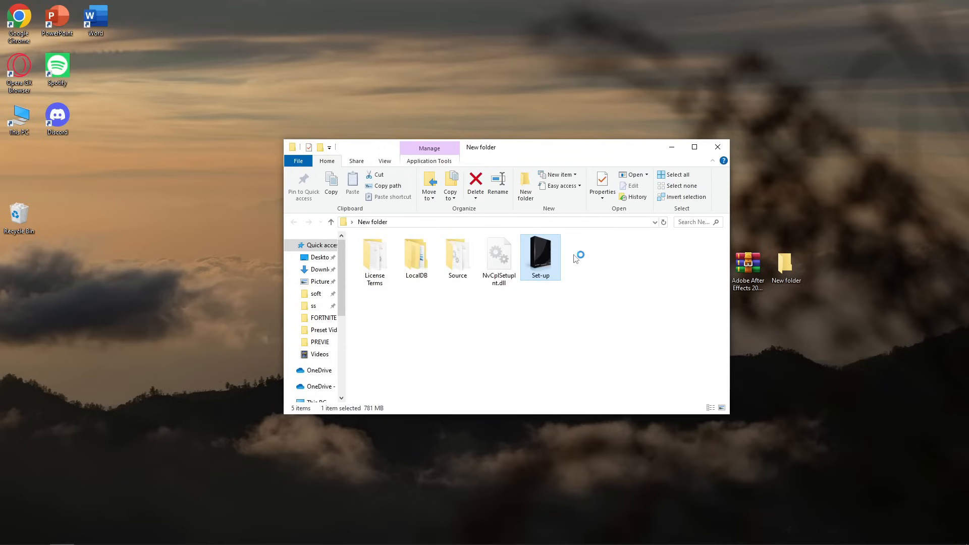
# - Run the After Effects Set-up program and start the installation
pyautogui.doubleClick(540, 257)
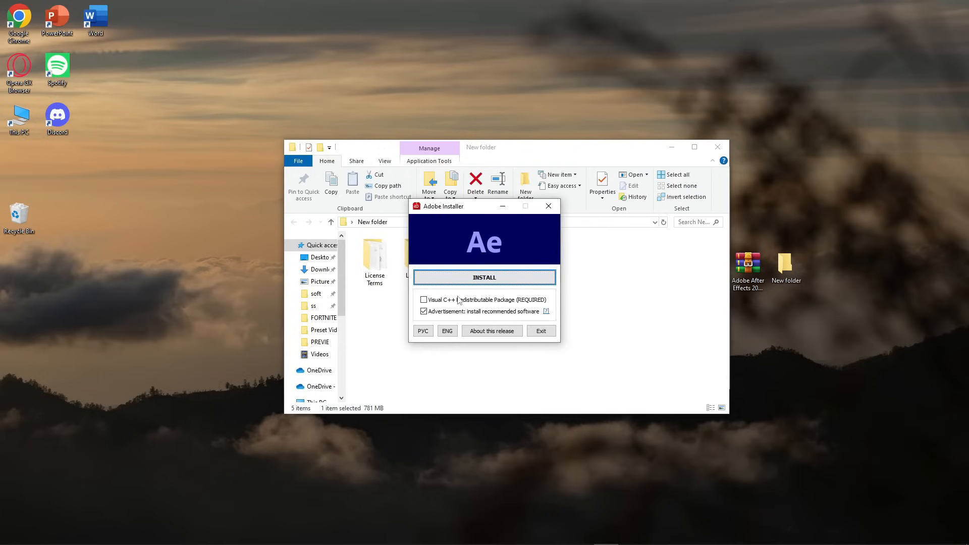
pyautogui.click(484, 277)
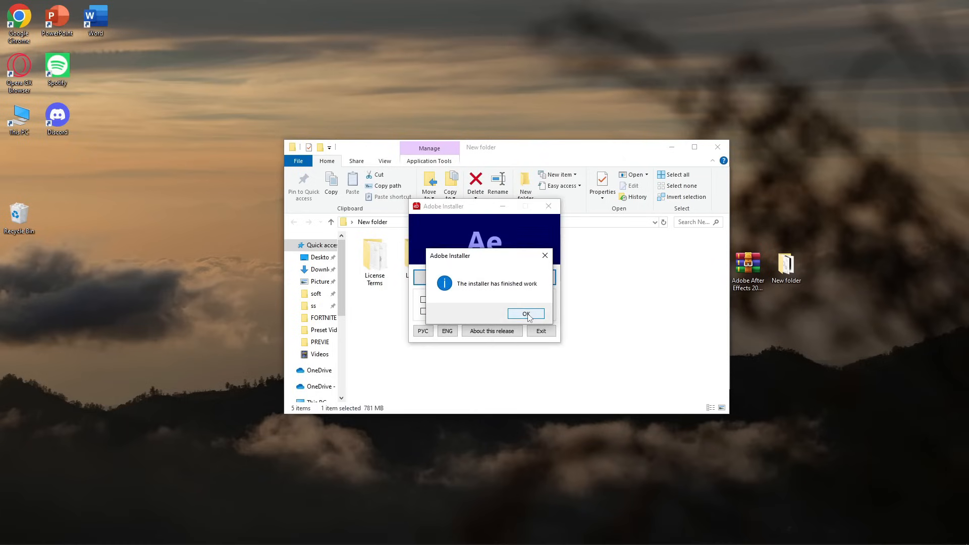
# - Dismiss the finished-work notice and exit the installer to launch After Effects 2025
pyautogui.click(526, 313)
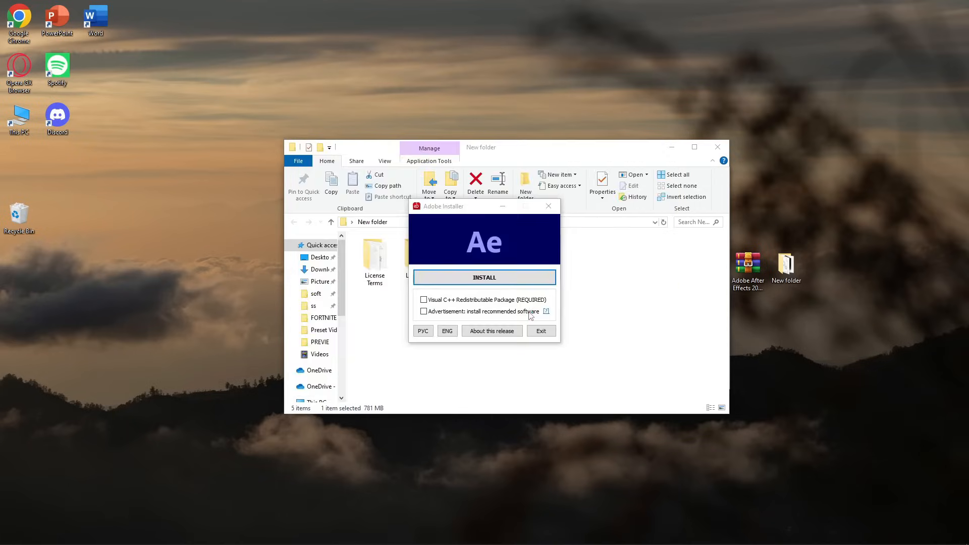
pyautogui.click(484, 277)
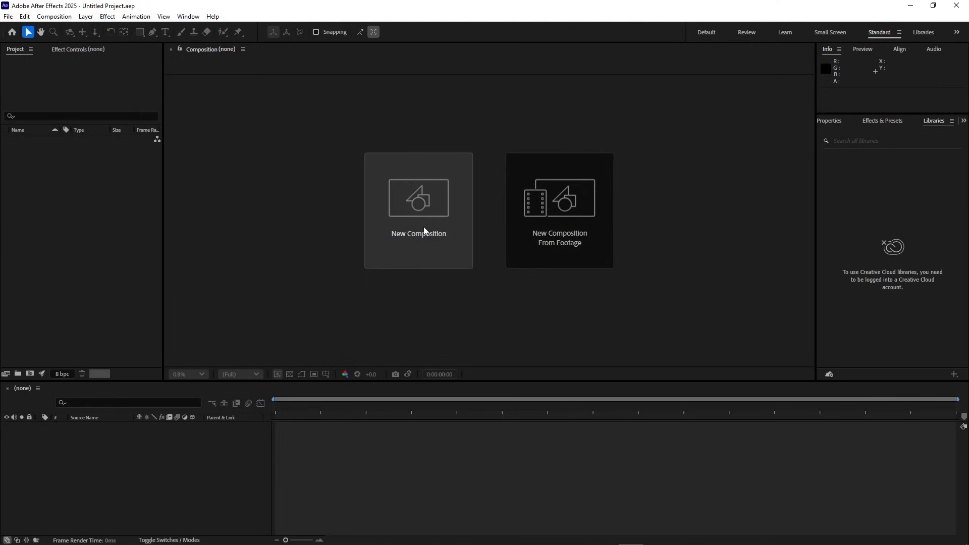
# - Create composition Comp 1 with the HD 1920x1080 29.97 fps preset
pyautogui.click(419, 211)
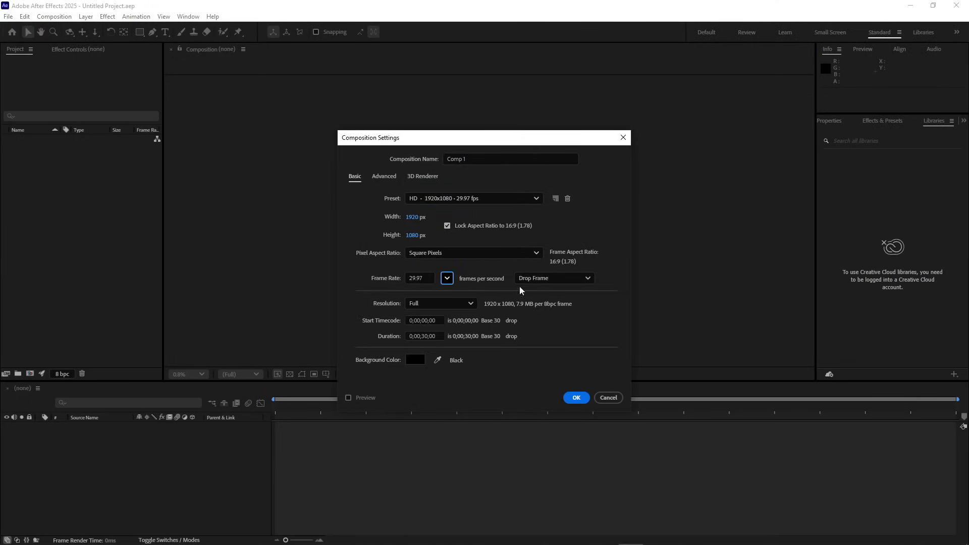
pyautogui.click(576, 397)
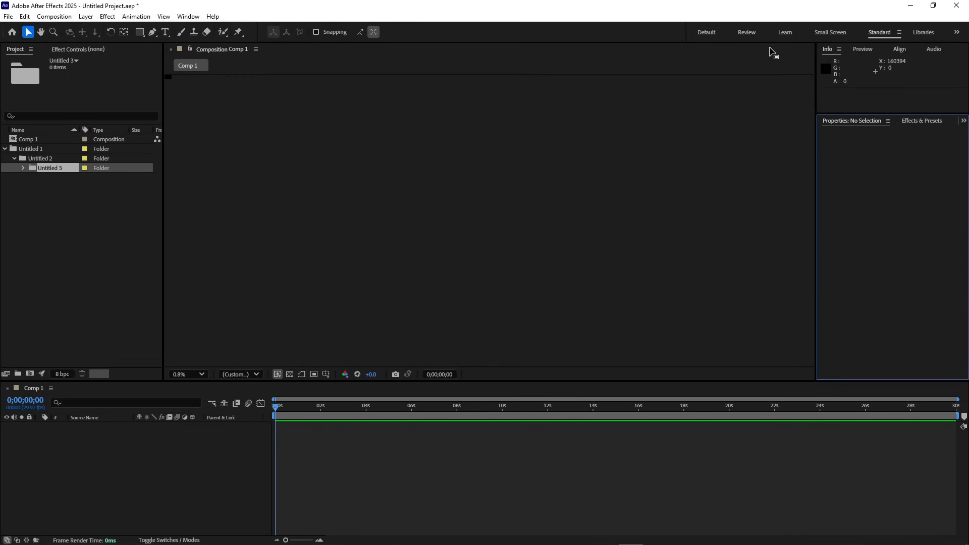
# - Switch to the Default workspace and browse the Effect and Help menus
pyautogui.click(706, 32)
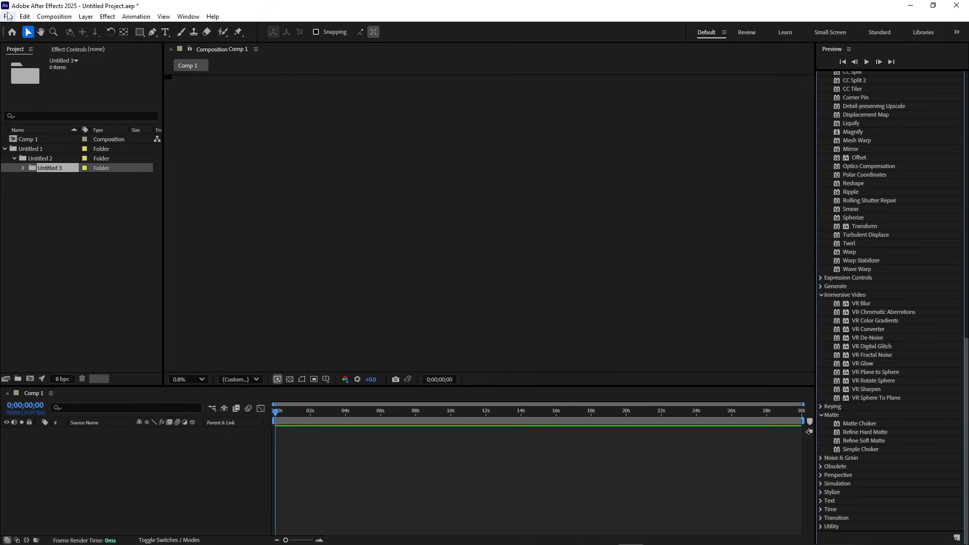
pyautogui.click(107, 16)
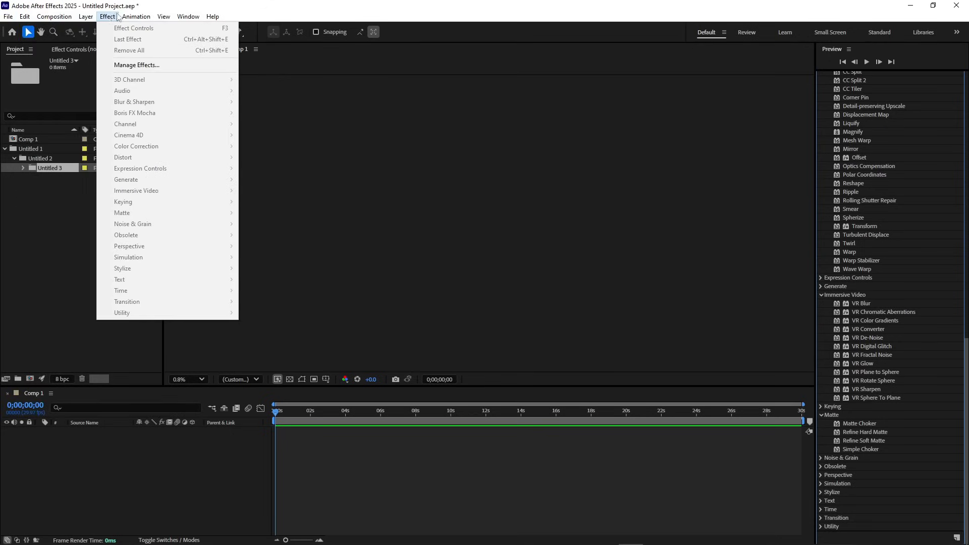
pyautogui.click(213, 16)
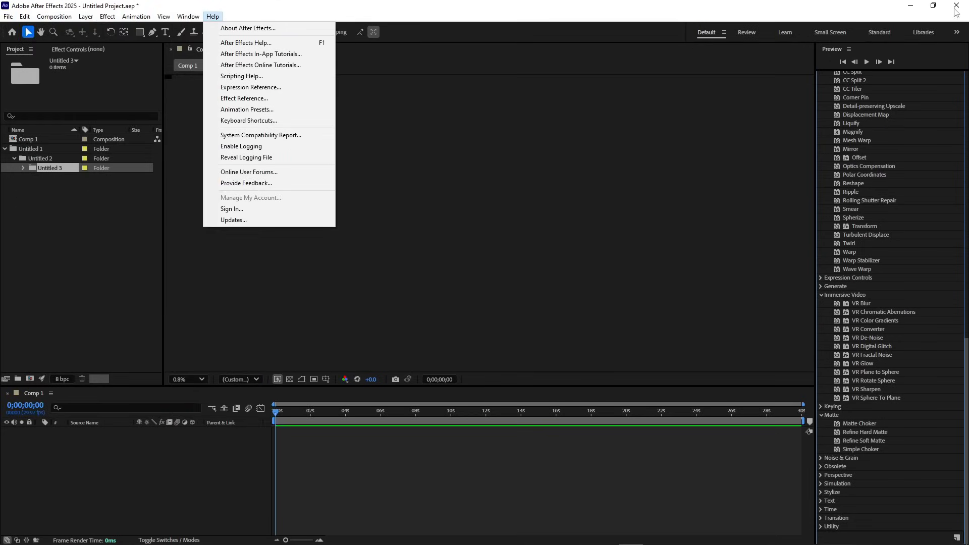